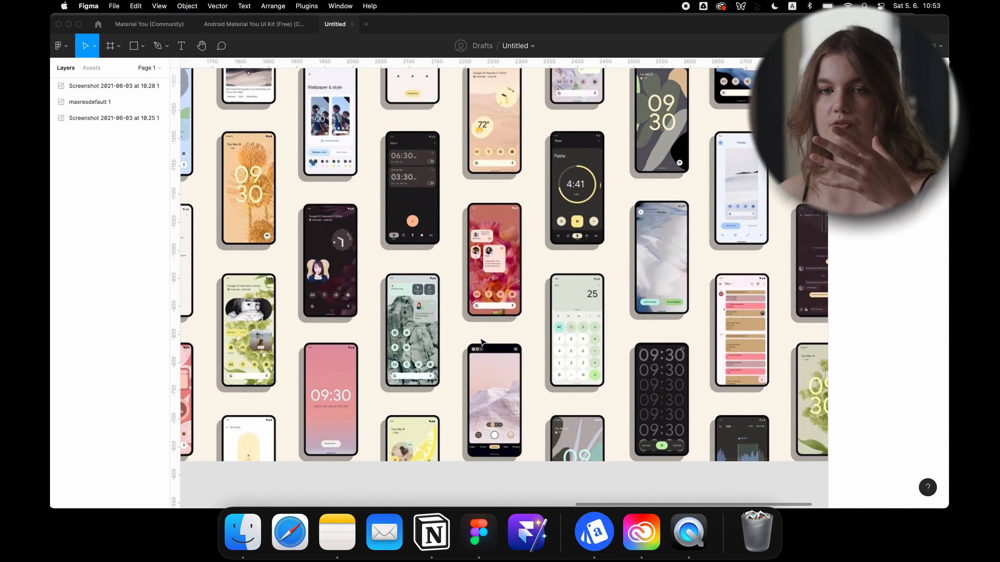
Step: Switch from the maxresdefault image to the Android Material You UI Kit (Free) community file
scroll(down, 3)
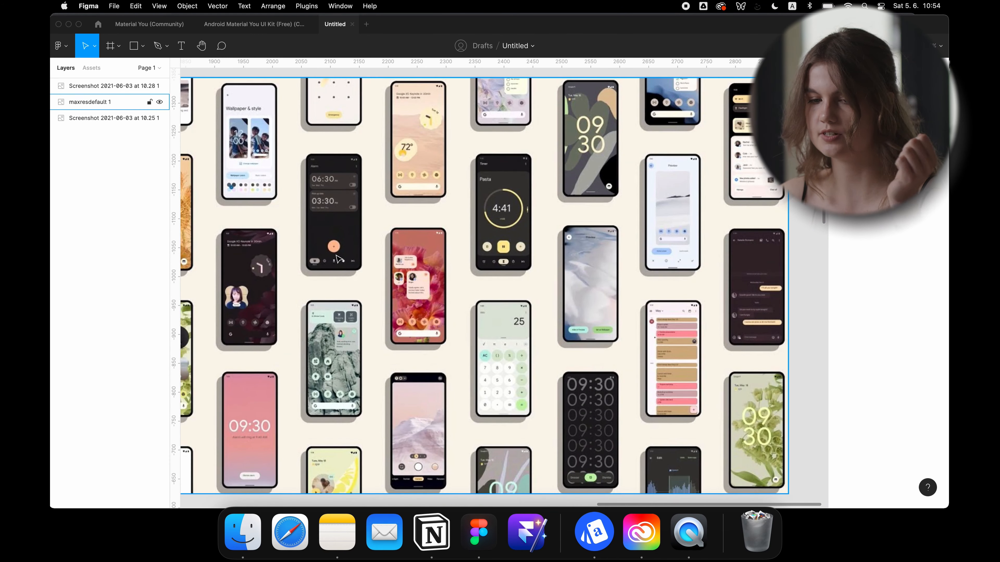
click(149, 25)
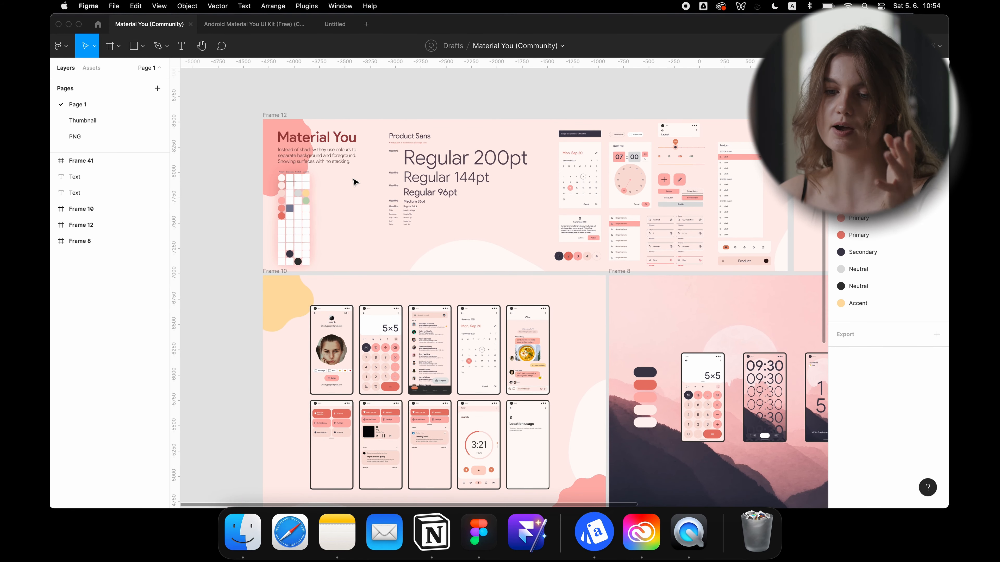
mouse_move(252, 38)
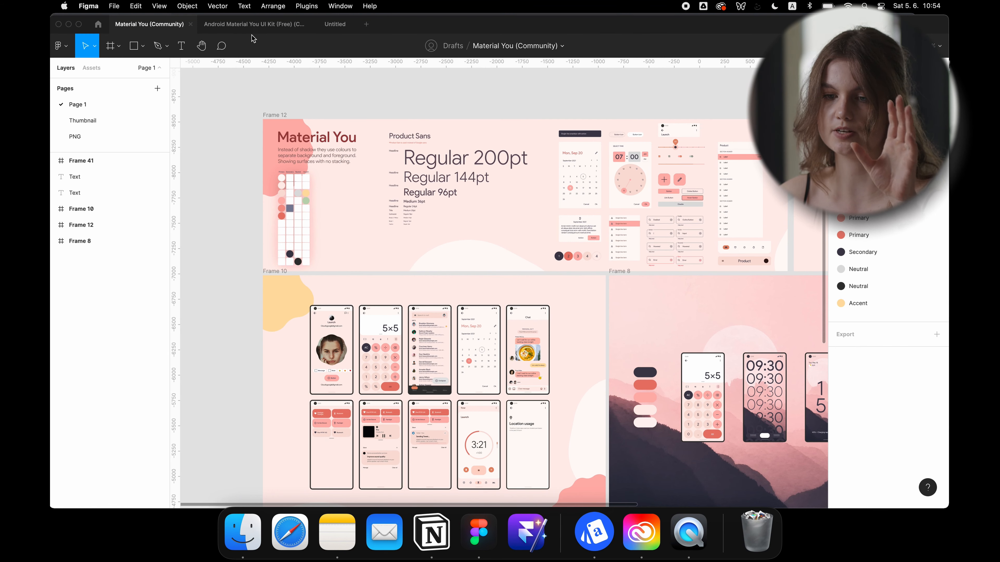
click(255, 24)
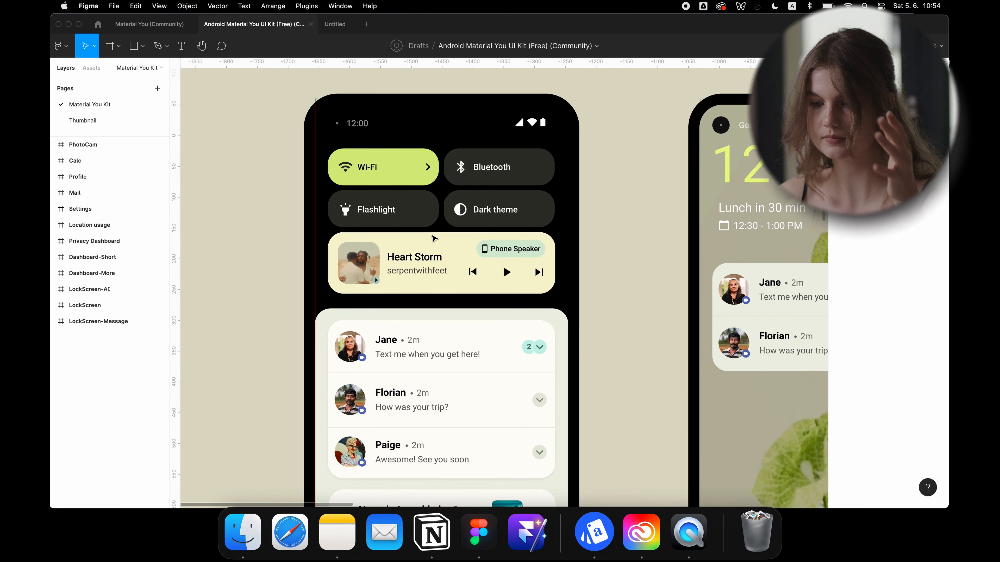
click(441, 263)
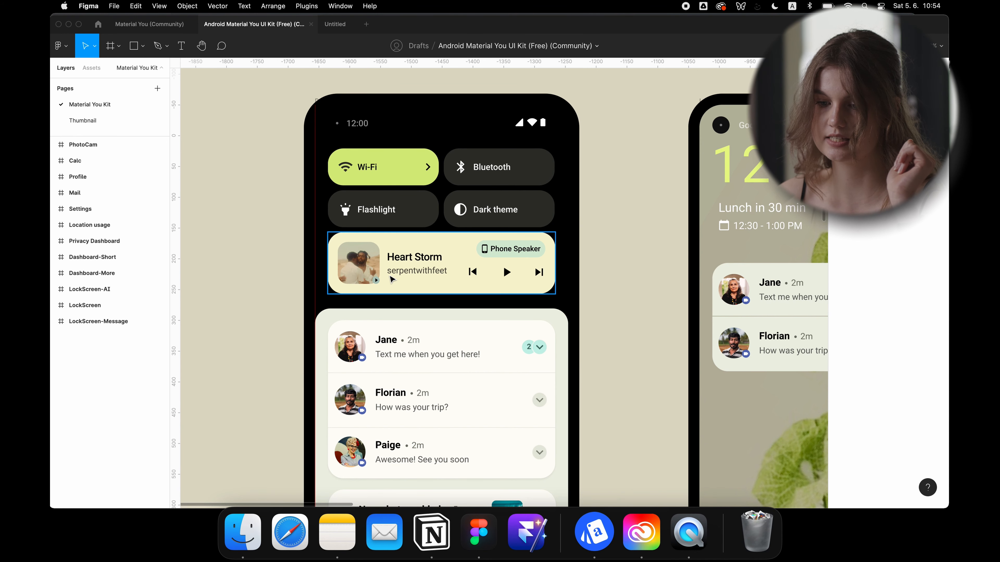
scroll(down, 3)
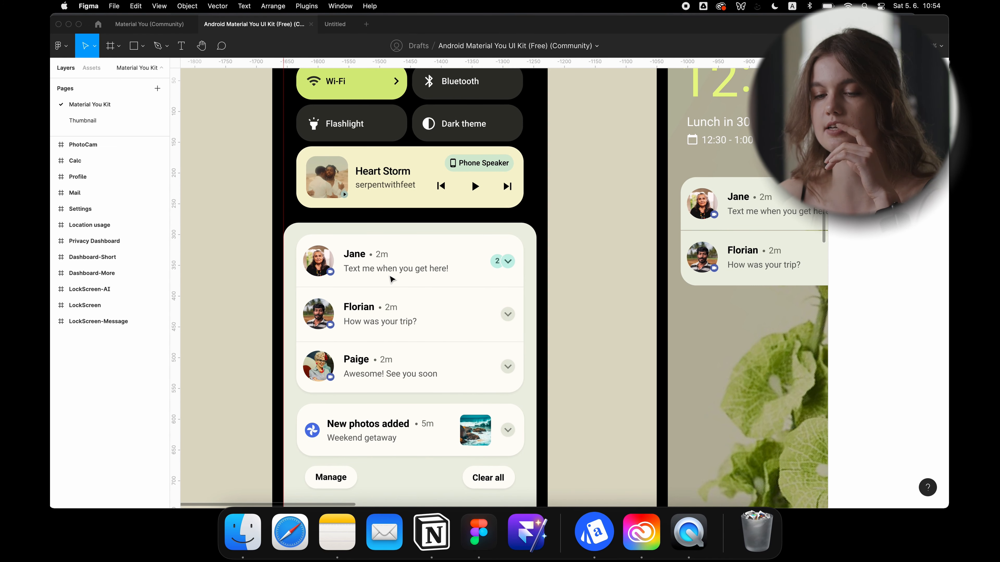
mouse_move(290, 531)
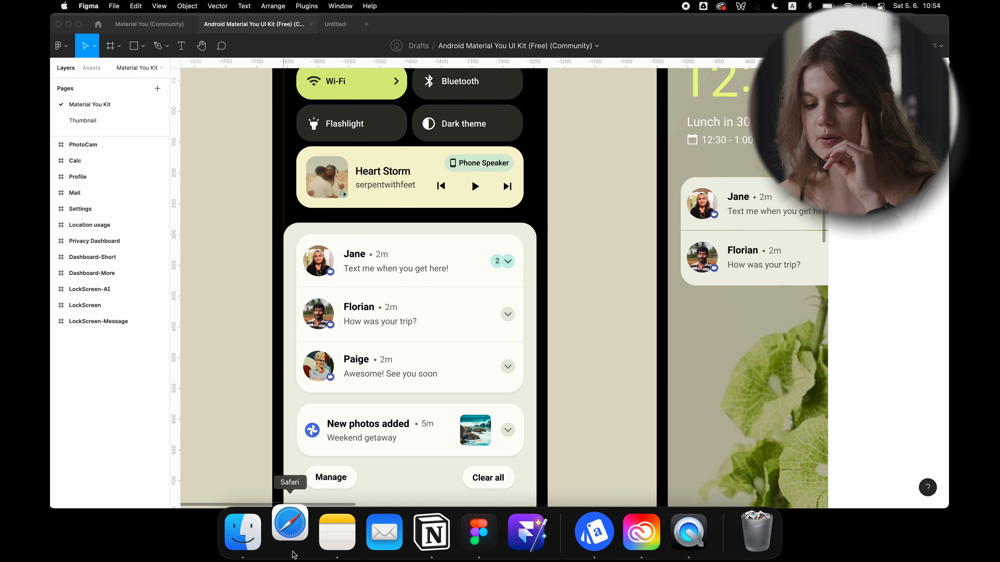
Step: In Safari, reach material.io's System icons page by searching for icons
click(290, 531)
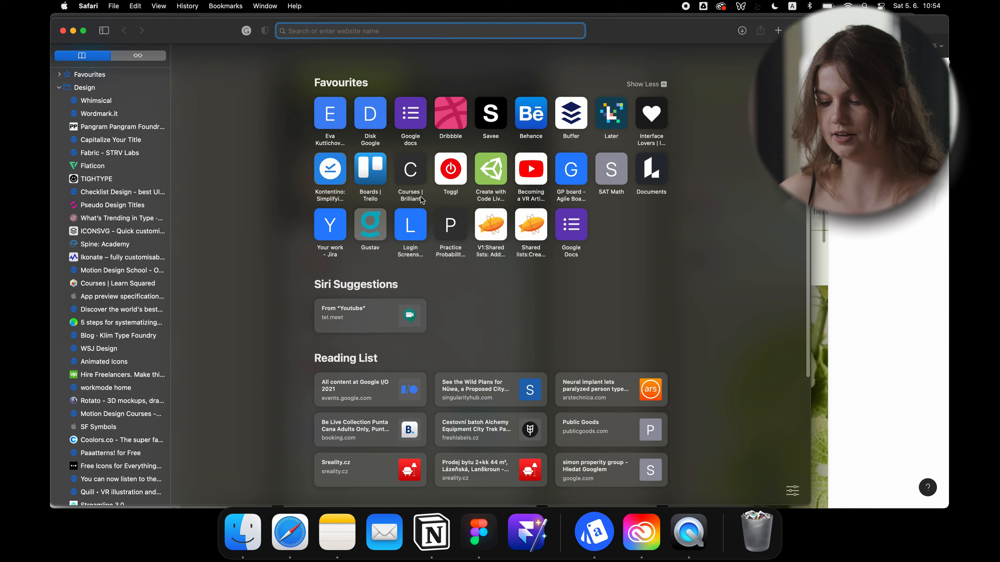
text(material.io)
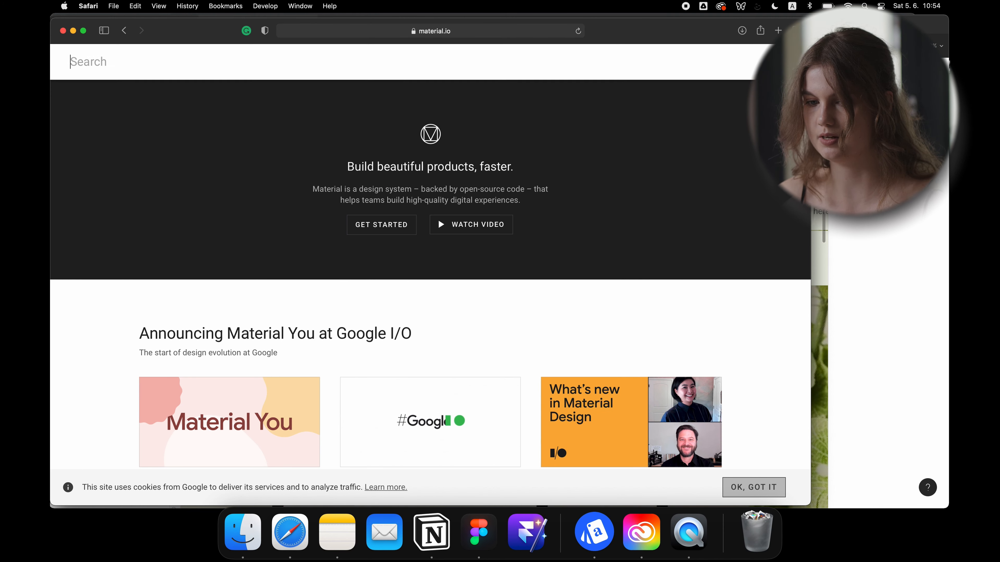
text(ico)
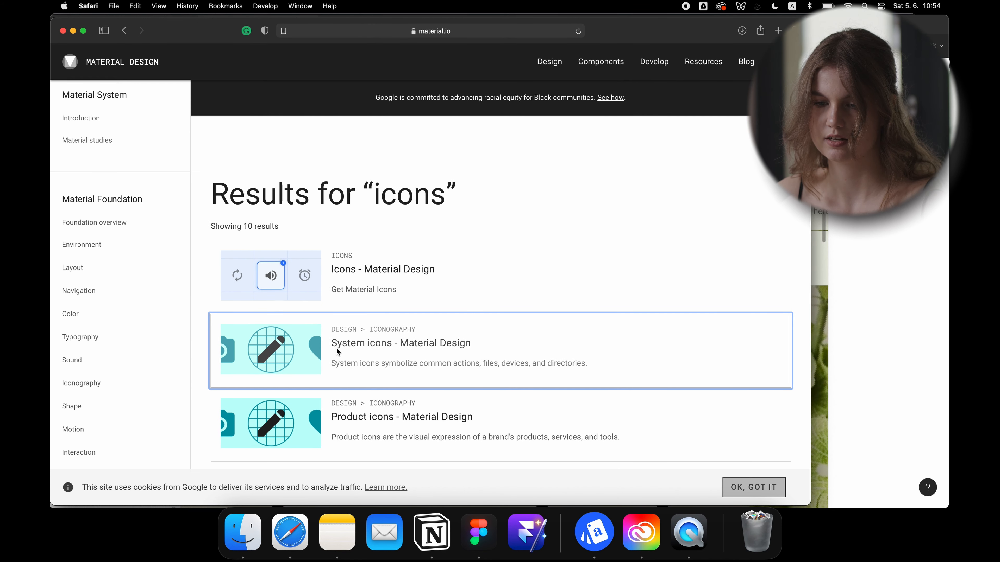
click(400, 343)
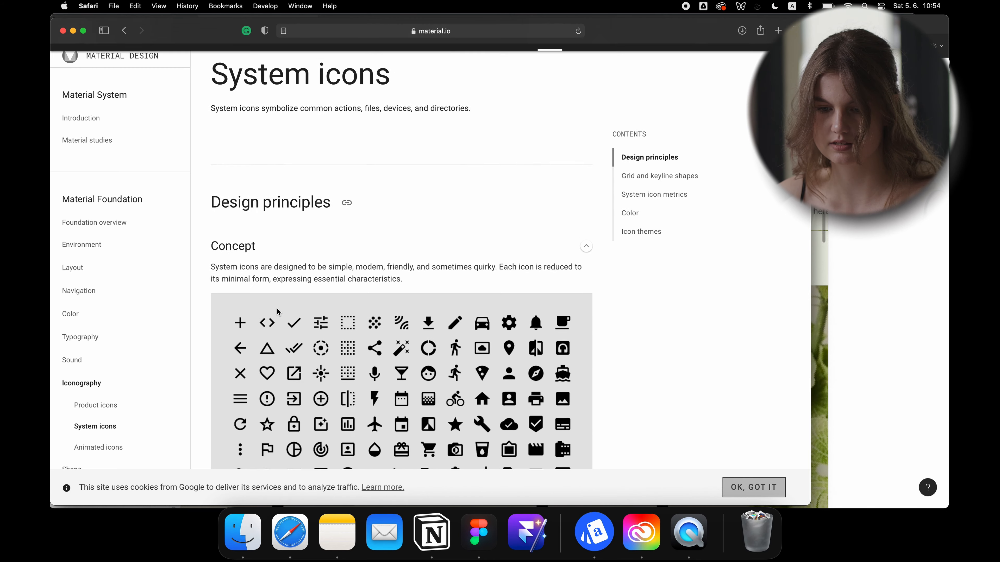
scroll(down, 3)
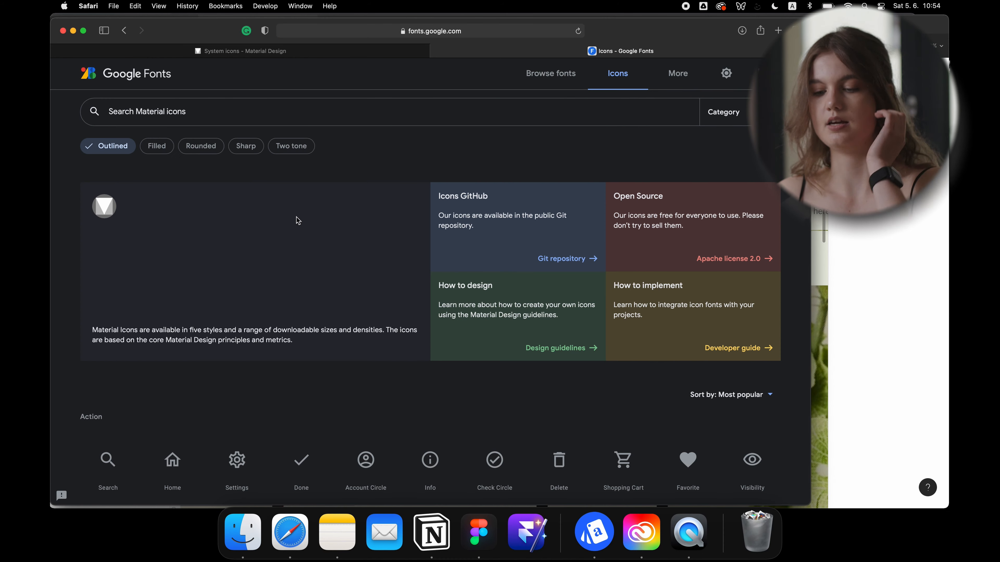
Step: Browse down the Material icons grid, peeking at the category list without picking one
scroll(down, 3)
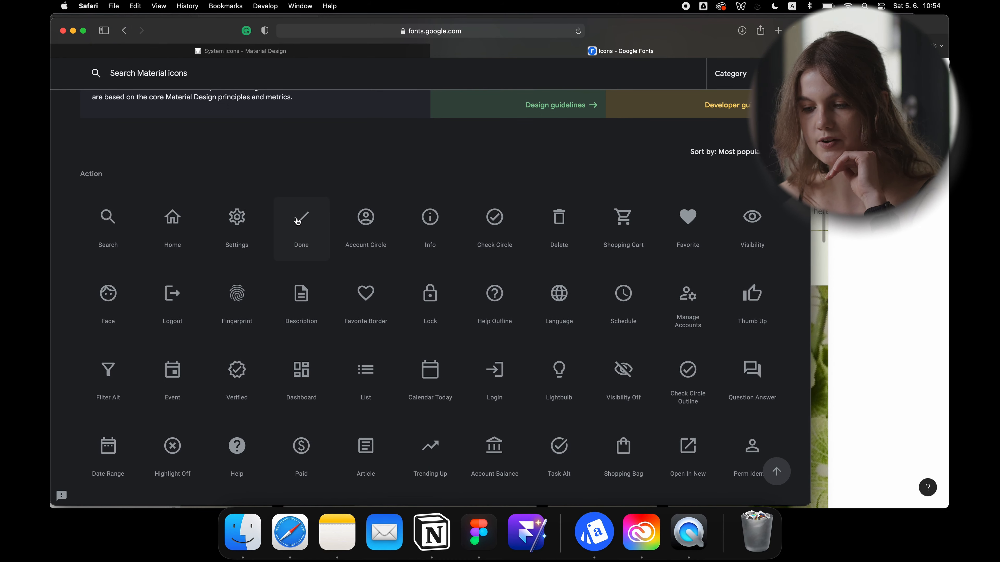
scroll(down, 3)
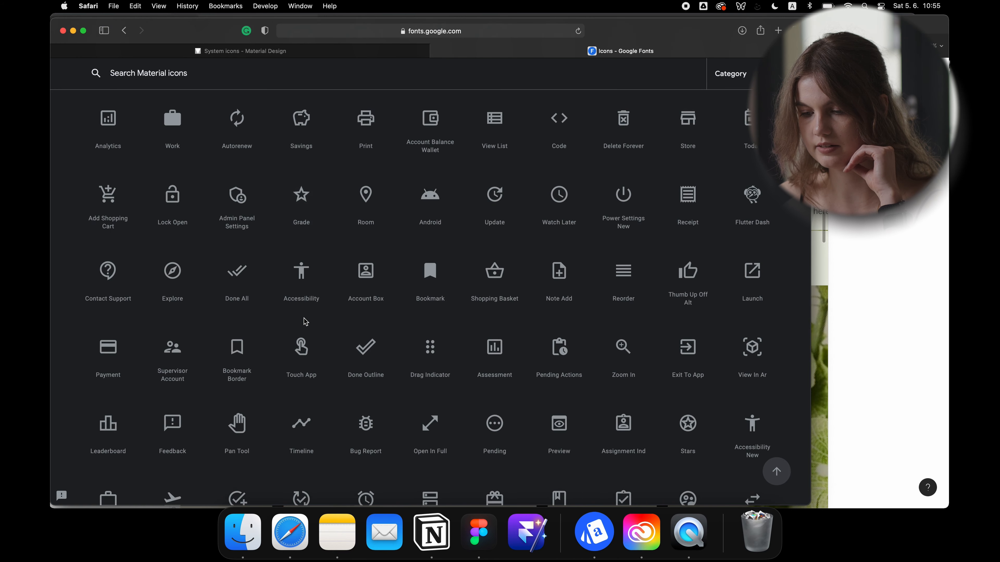
scroll(down, 3)
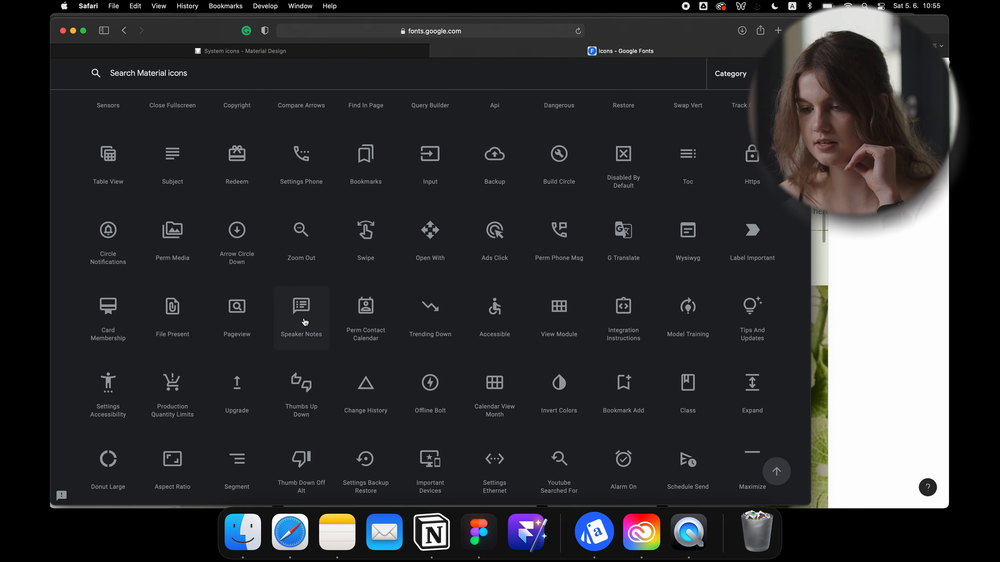
scroll(down, 3)
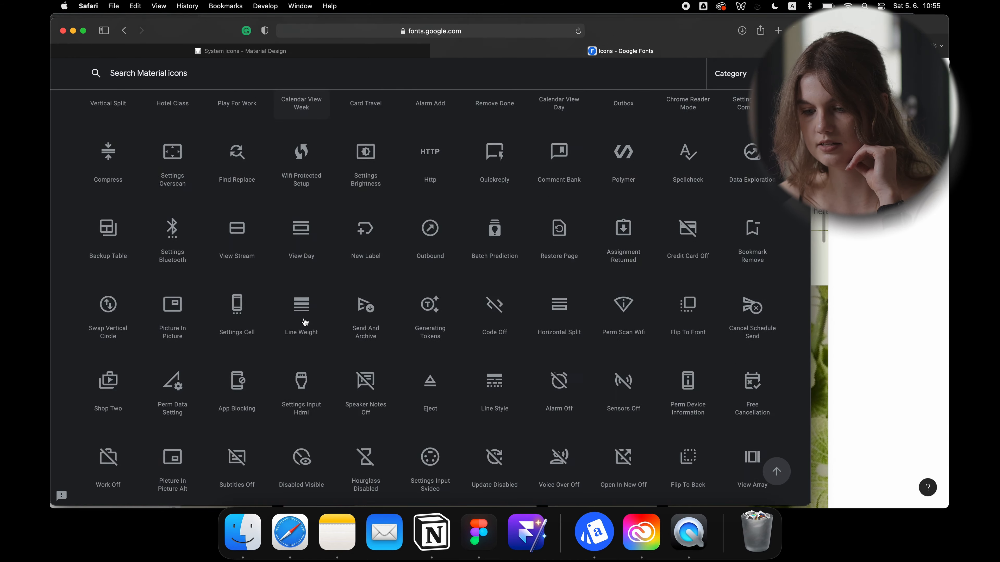
scroll(down, 3)
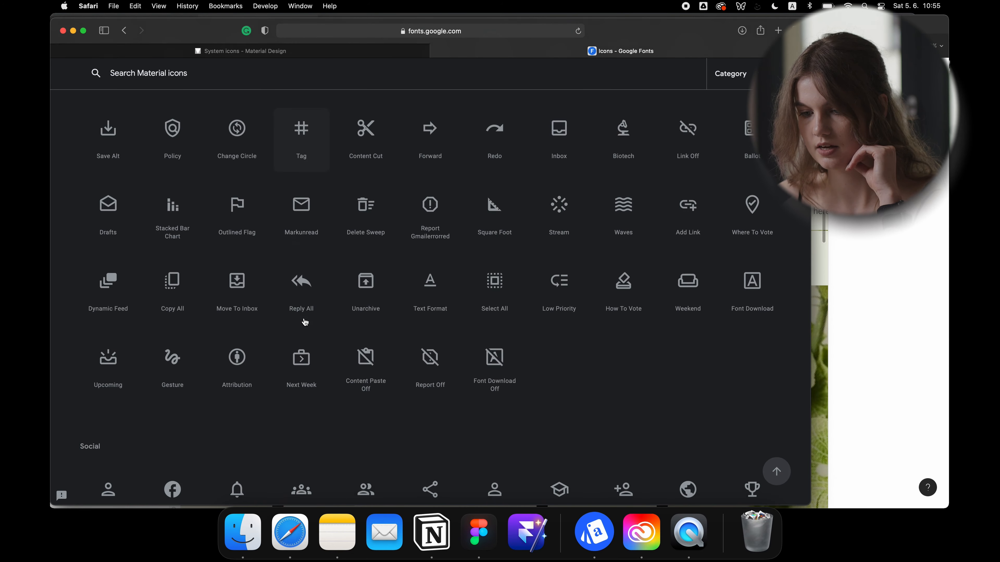
scroll(down, 3)
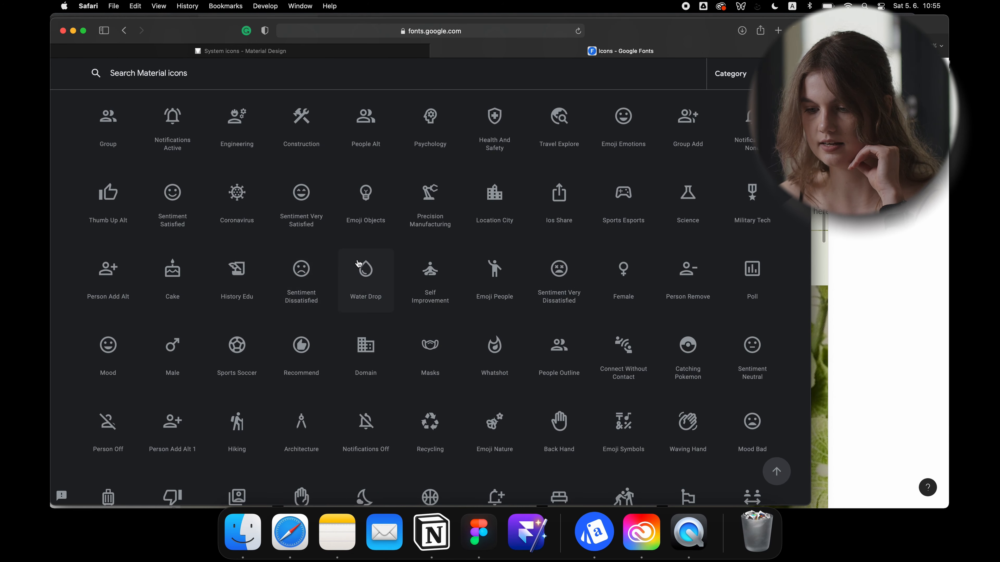
scroll(down, 3)
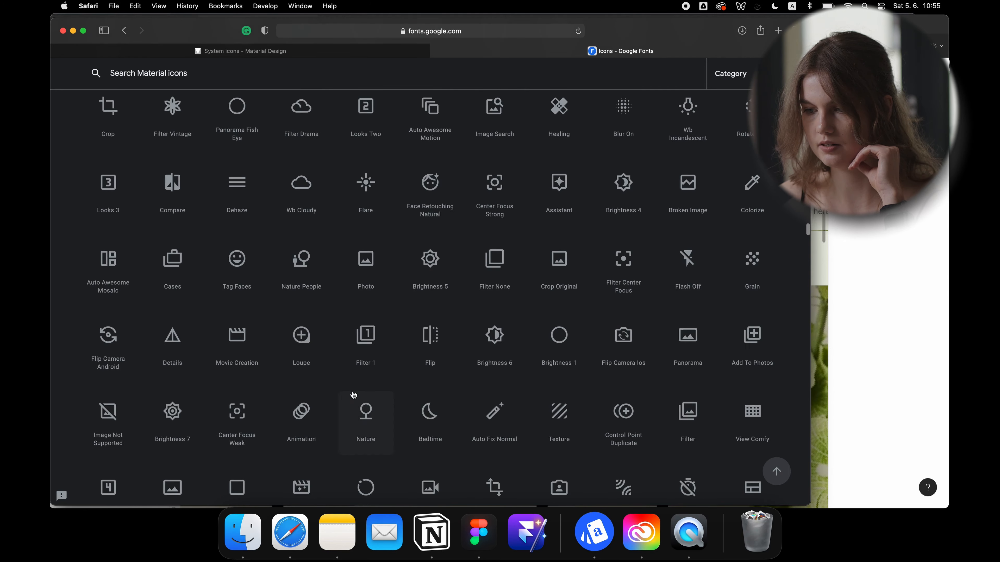
scroll(down, 3)
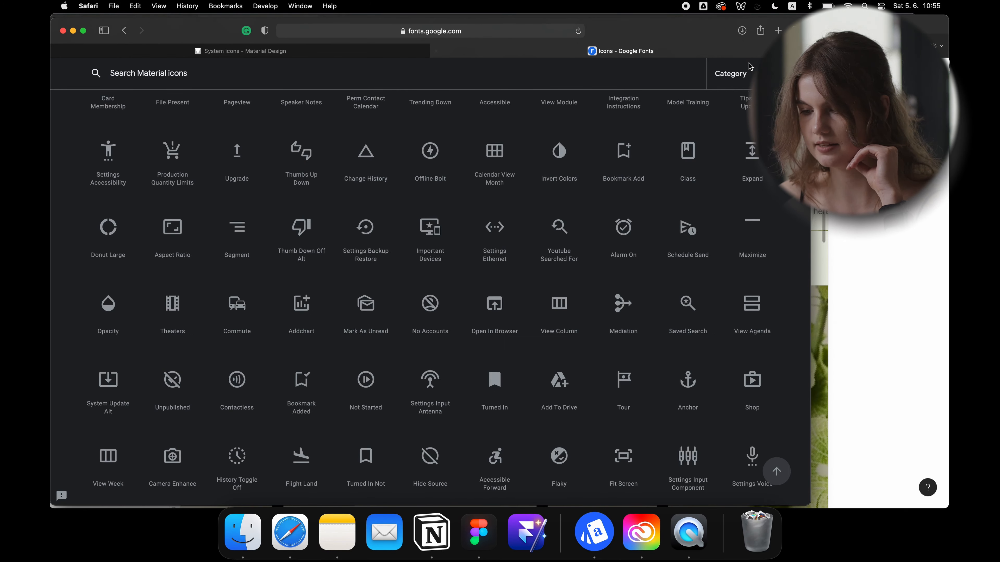
click(731, 74)
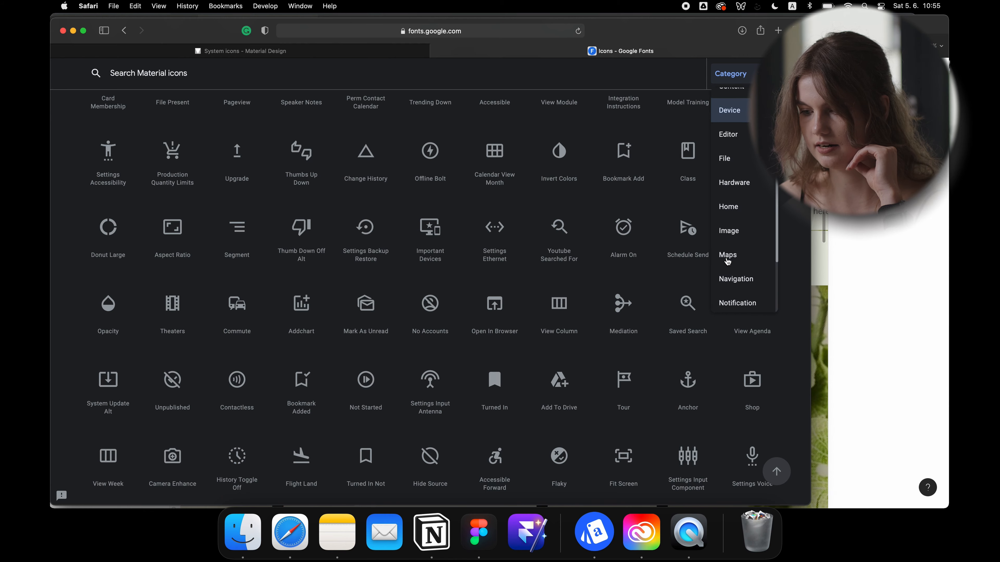
click(729, 110)
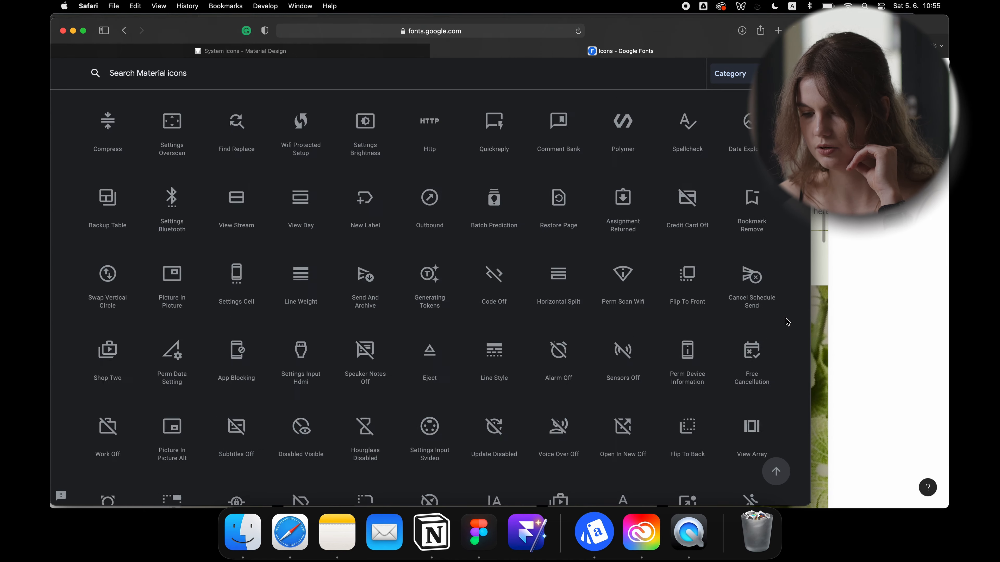
scroll(down, 3)
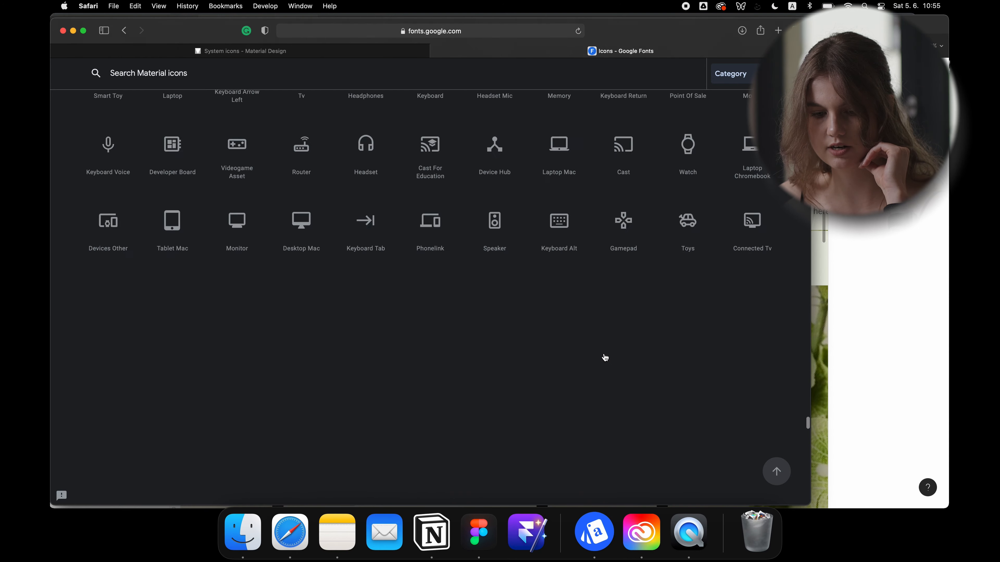
scroll(down, 3)
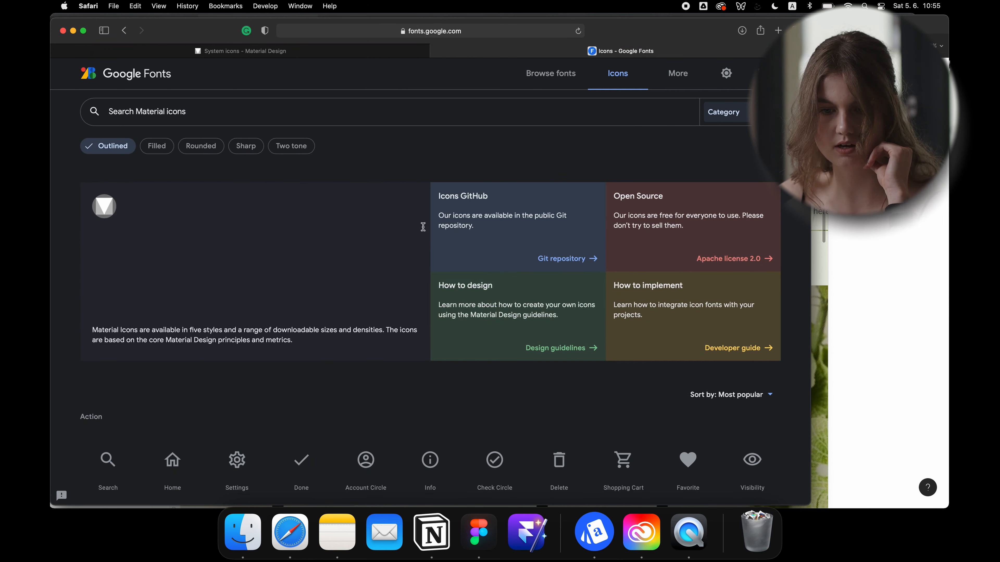
Step: Show the icons in the Rounded style, browse them, then return to the Figma UI kit
click(200, 146)
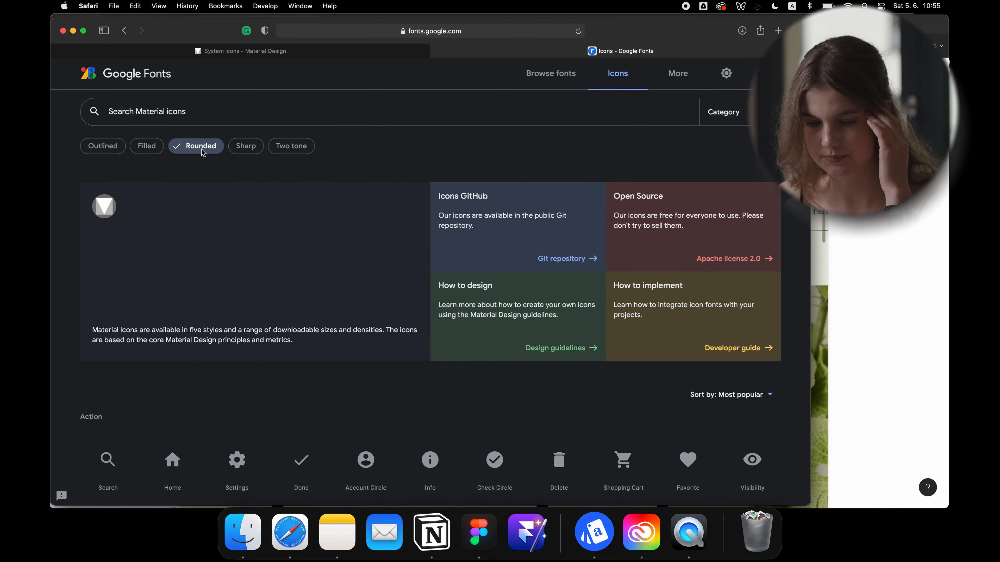
scroll(down, 3)
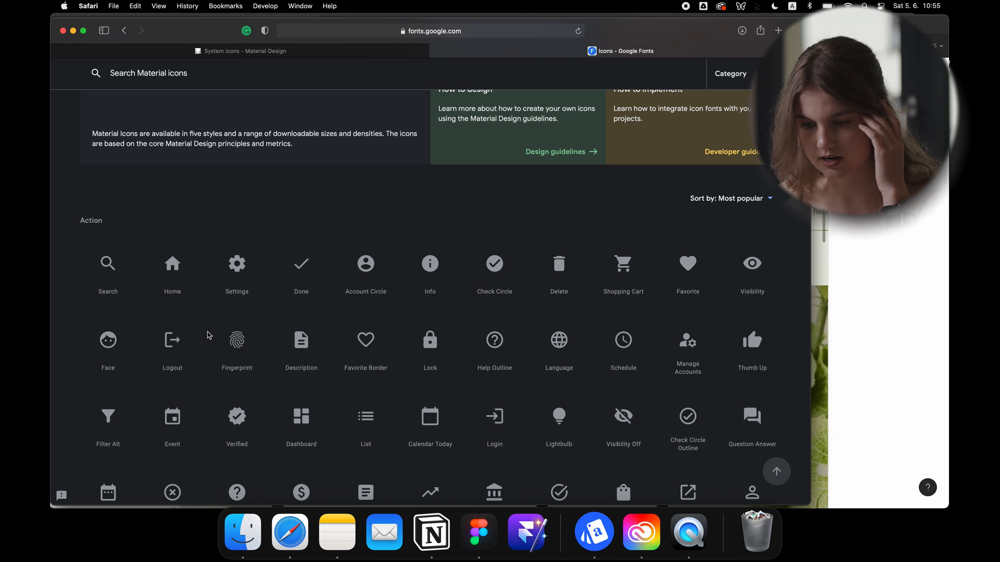
scroll(down, 3)
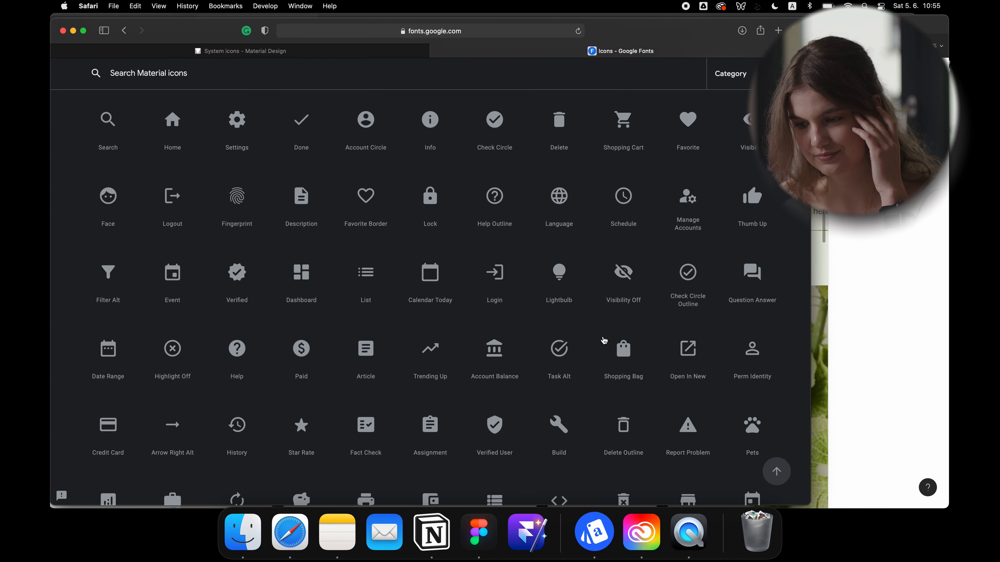
mouse_move(704, 207)
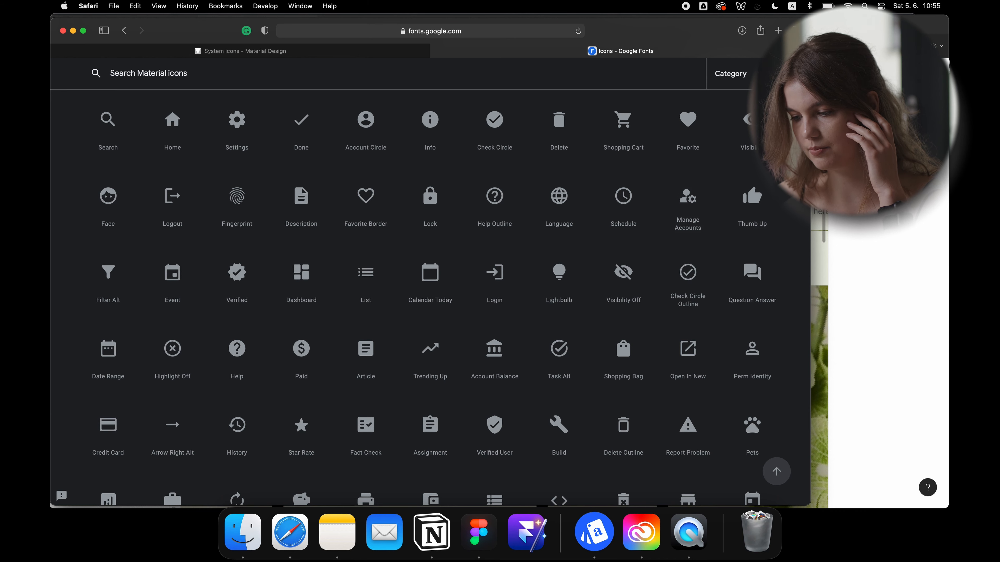
click(478, 531)
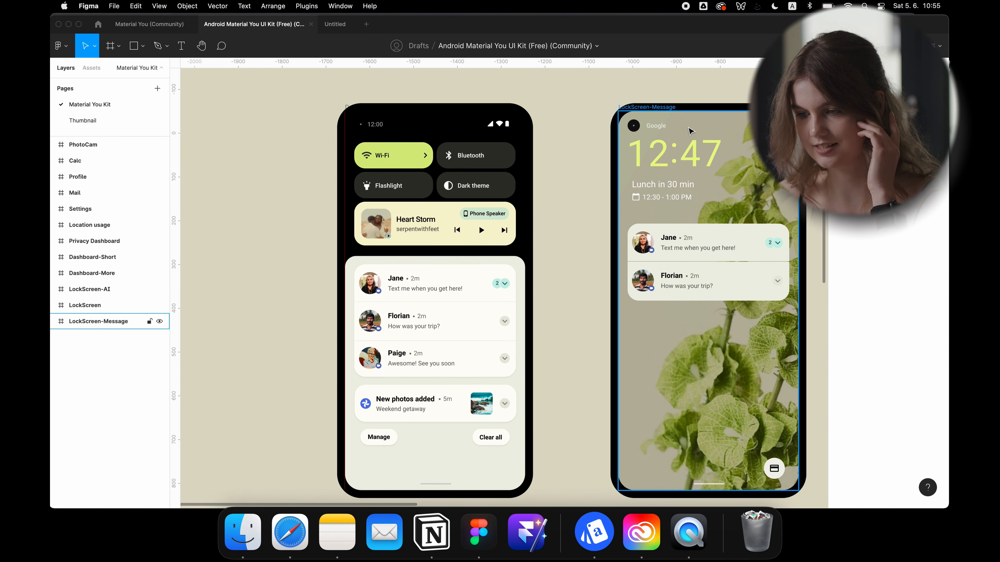
Step: Pan the UI kit canvas to the Mail, Settings and Privacy dashboard frames
click(673, 153)
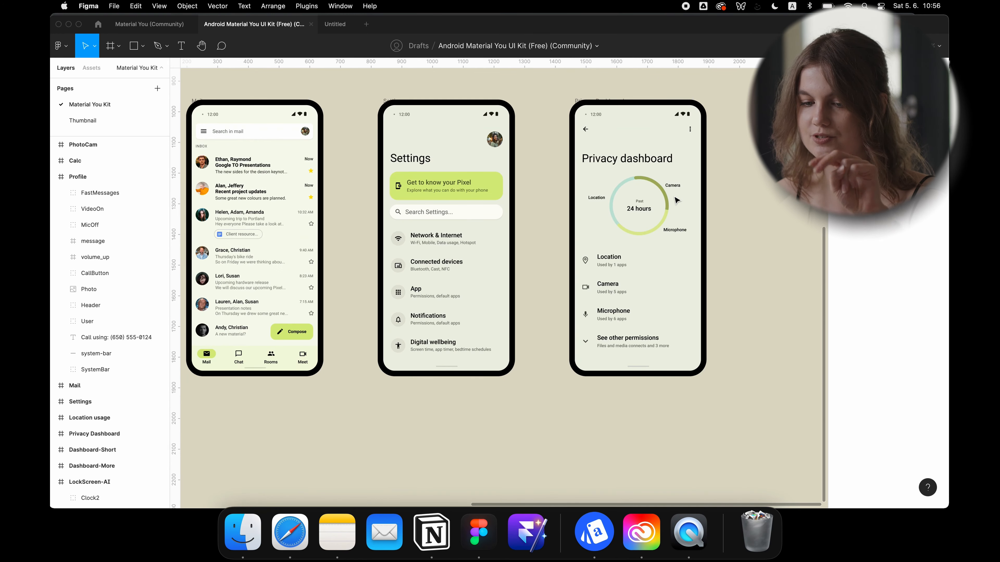
Step: Scroll from the Settings frame to the dark quick-settings panel and lock screens
scroll(down, 3)
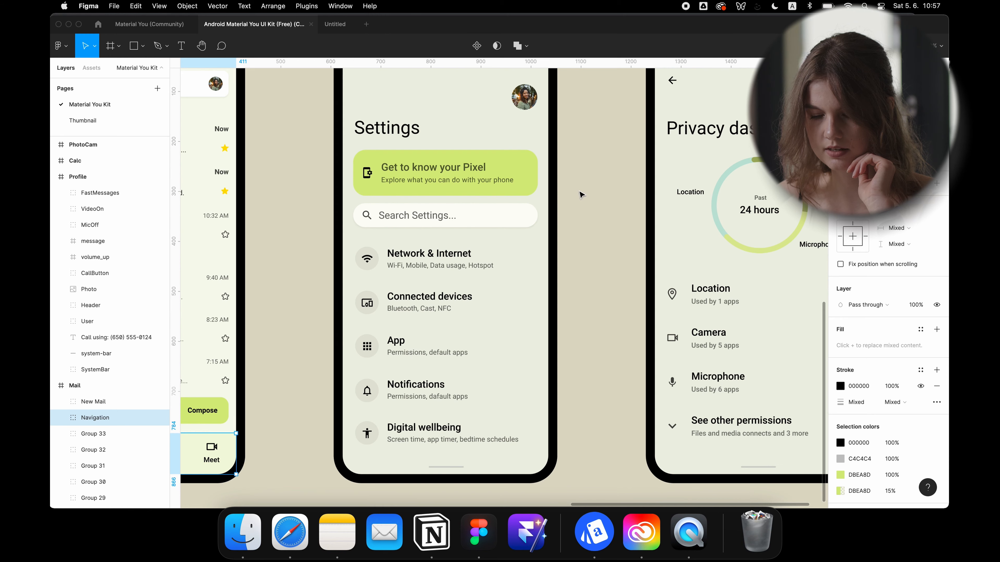
mouse_move(648, 244)
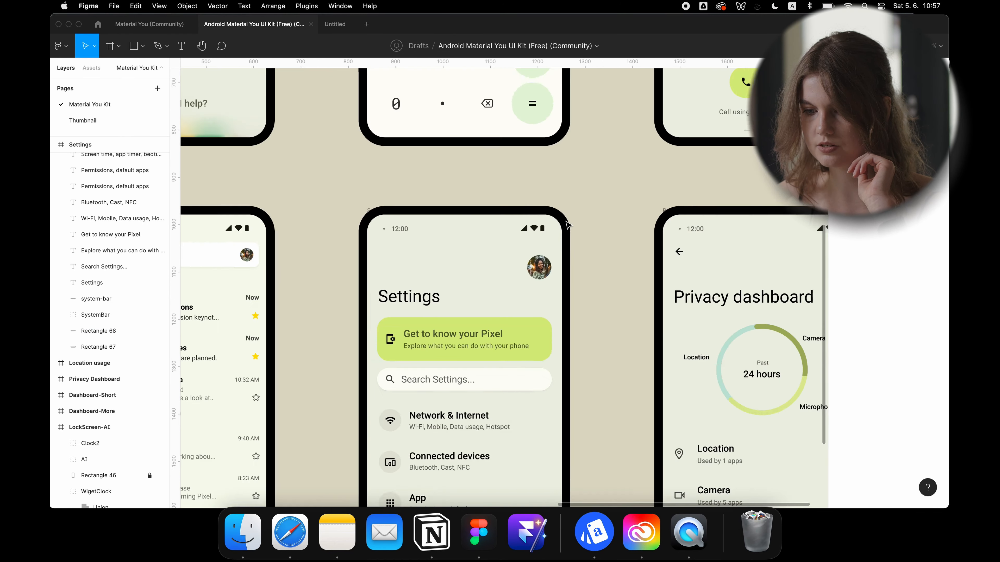
scroll(down, 3)
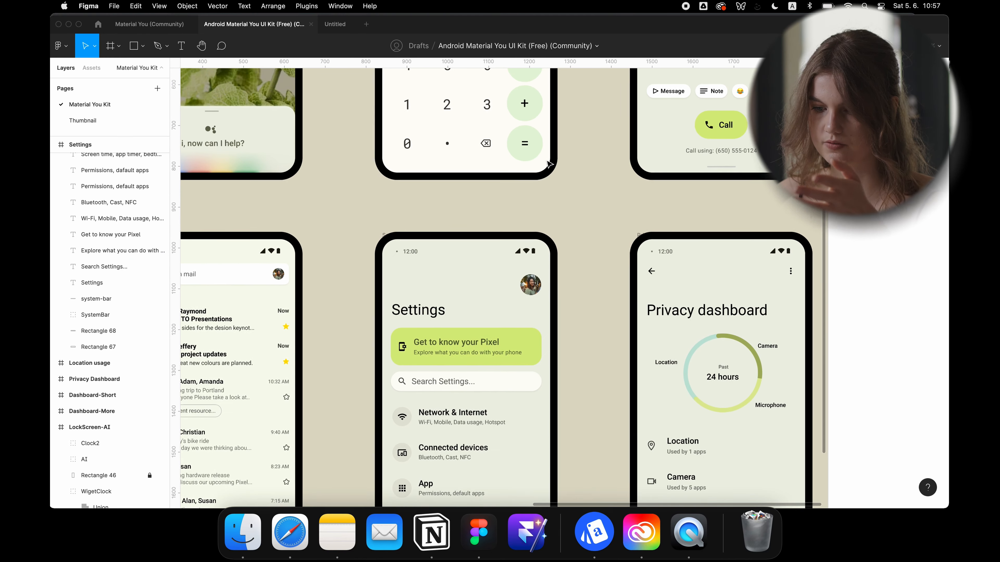
scroll(down, 3)
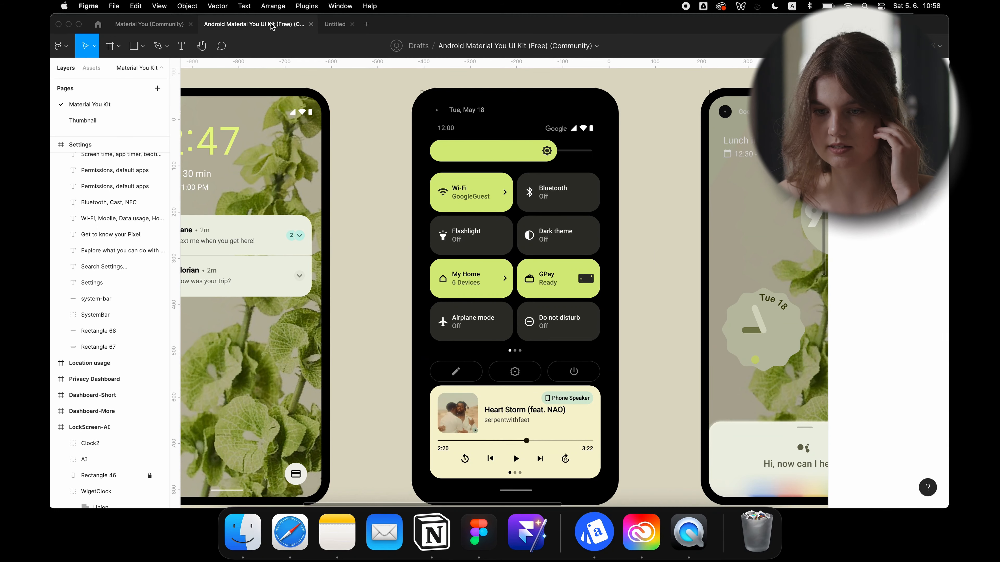
Step: Switch to the Material You (Community) file with its pink mail, calendar and chat screens
click(150, 25)
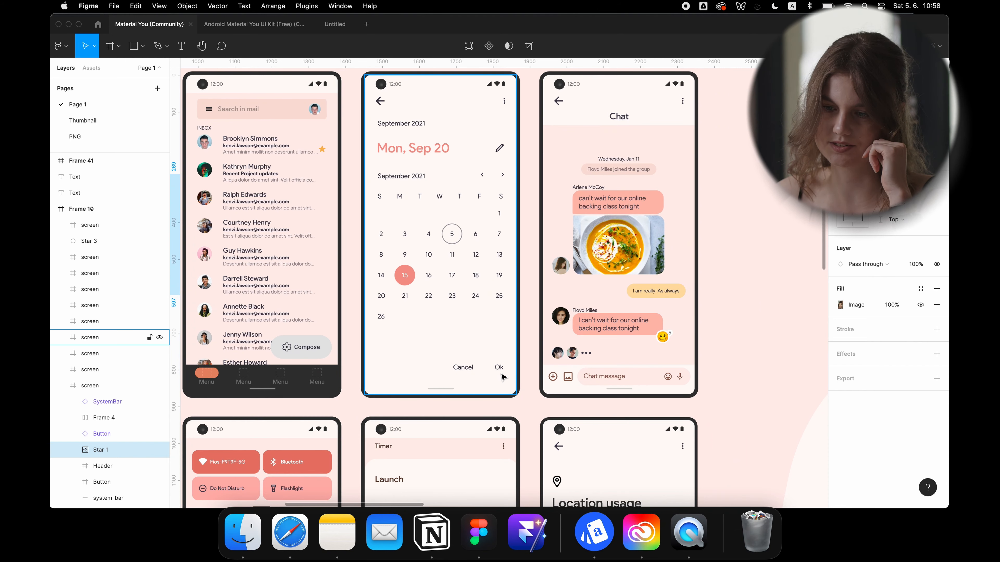
Step: Scroll past the calendar, chat, timer and location screens to the input field component variants
scroll(down, 3)
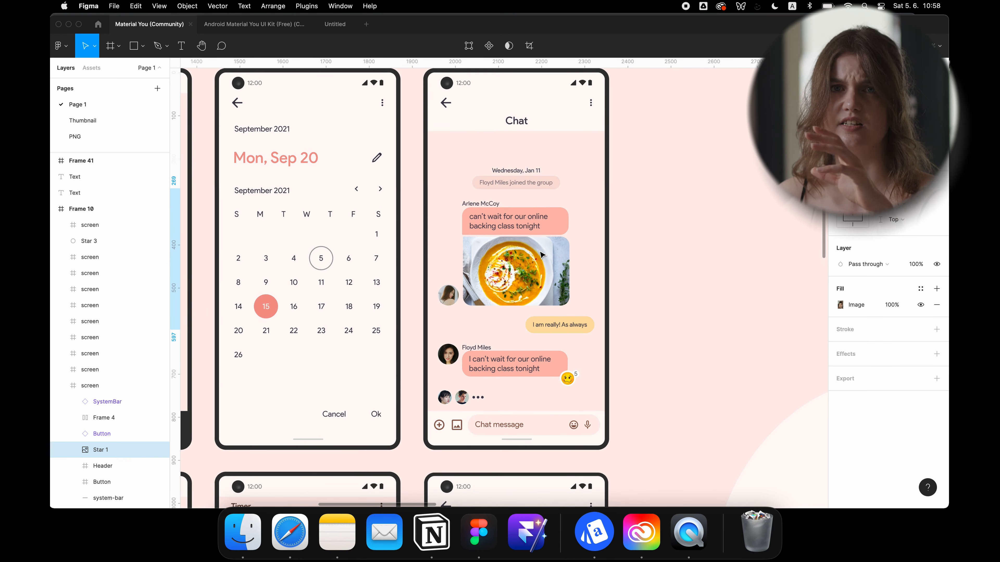
scroll(down, 3)
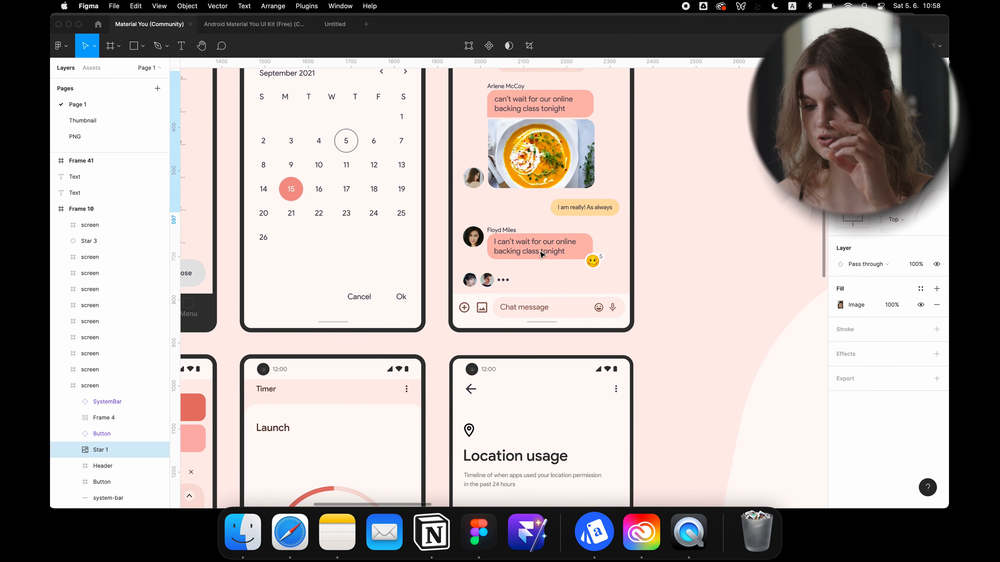
scroll(down, 3)
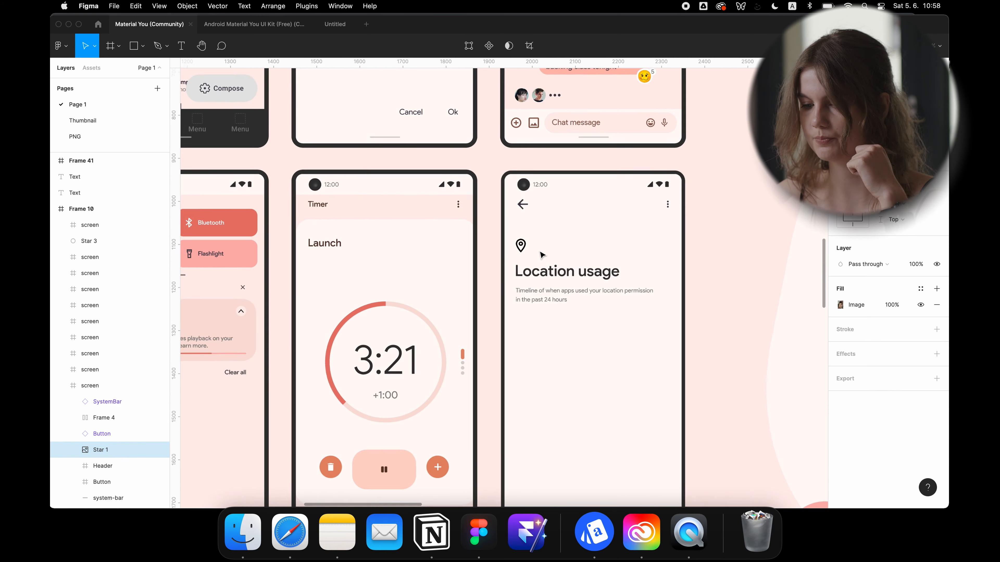
scroll(down, 3)
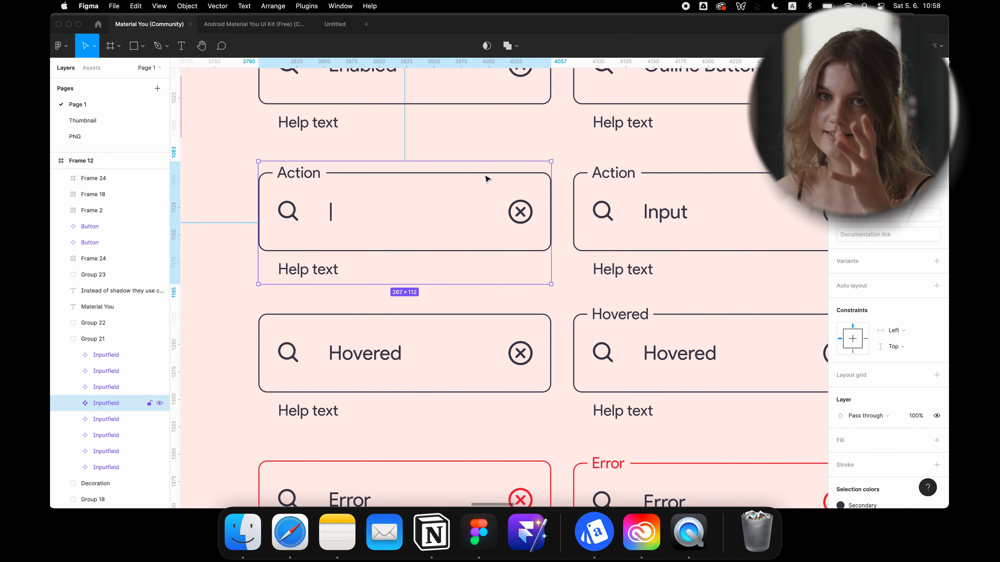
mouse_move(483, 182)
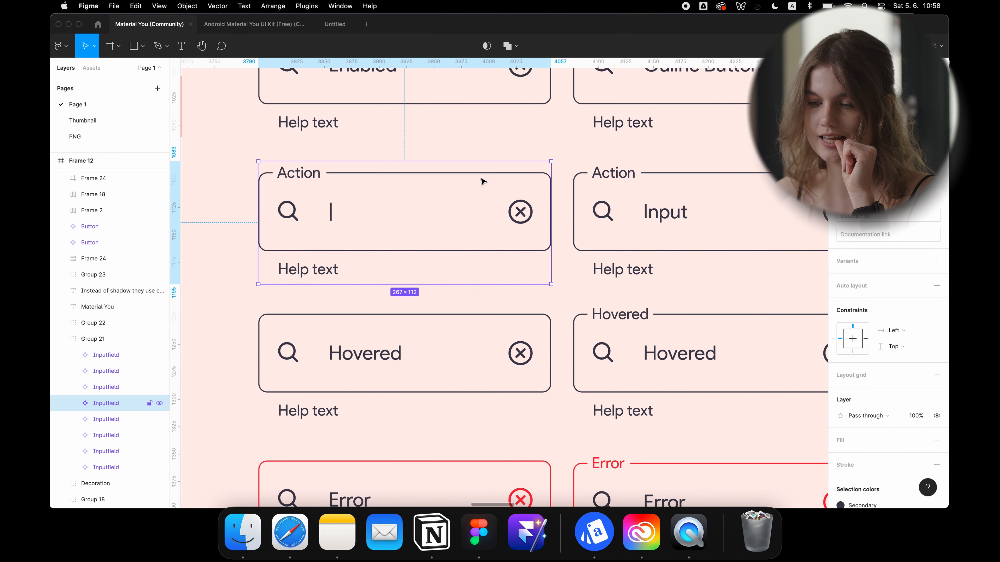
mouse_move(499, 207)
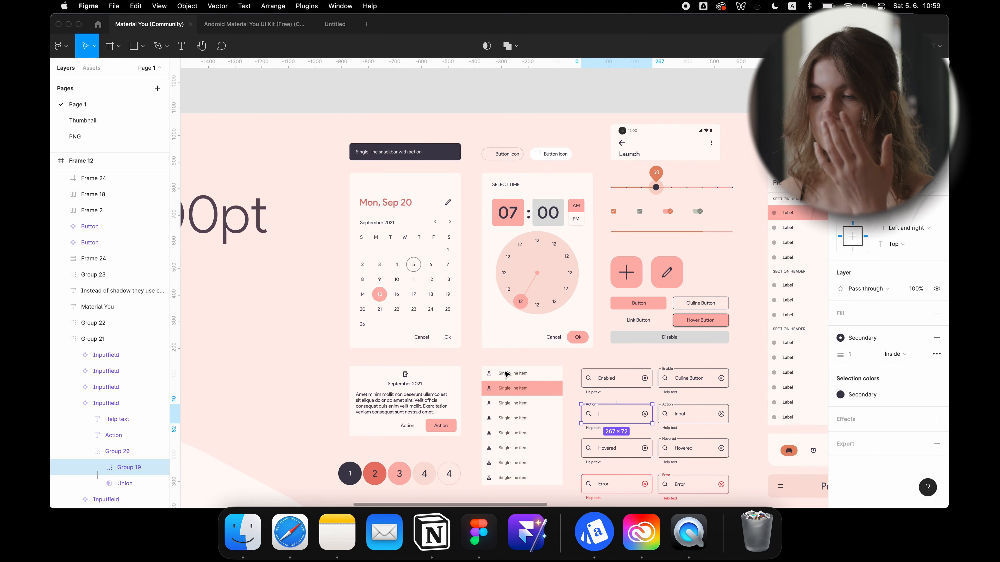
Step: Scroll the canvas to the Product list and Frame 41 list-item components
scroll(down, 3)
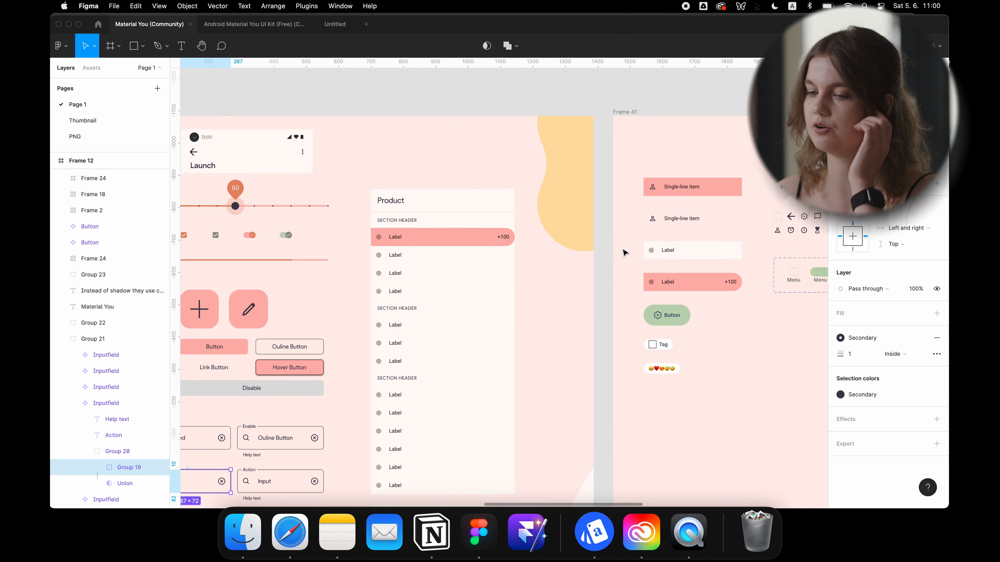
Step: Scroll the canvas to Frame 8's mountain wallpaper with calculator and clock mockups
scroll(right, 3)
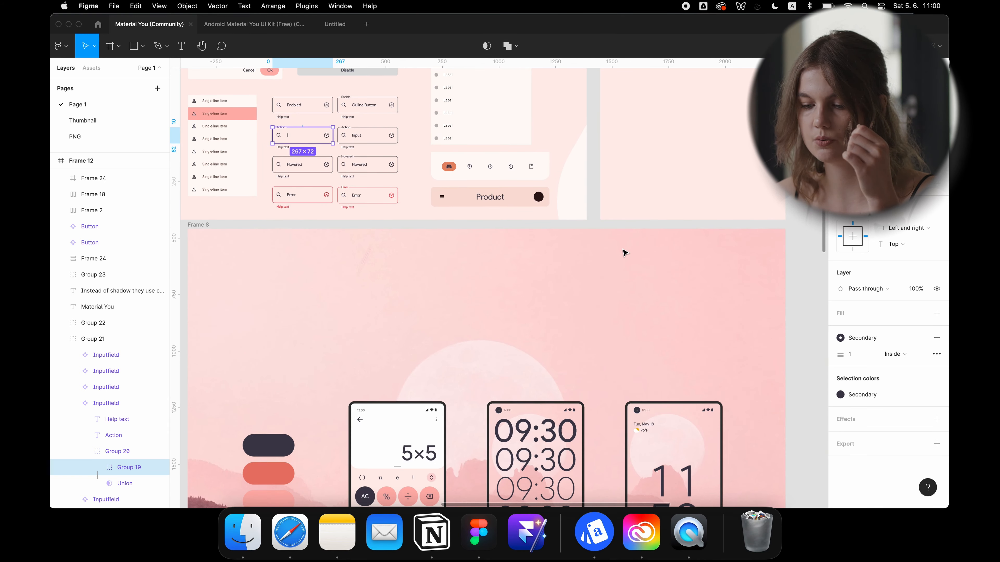
scroll(down, 3)
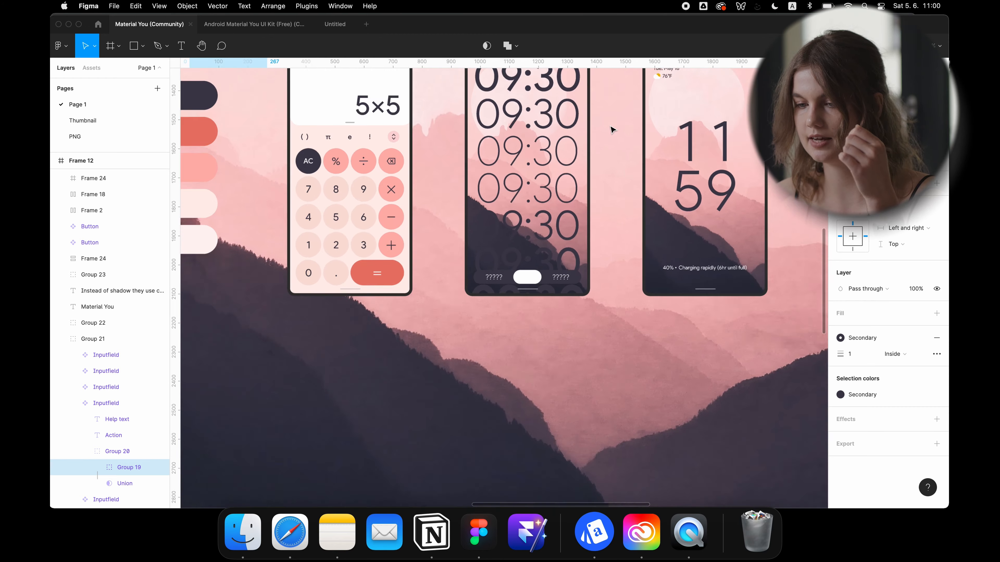